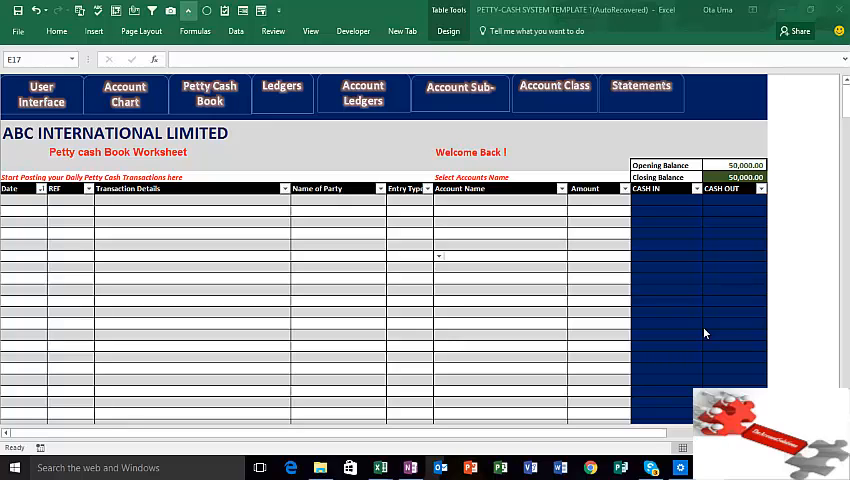
{"action": "mouse_move", "coordinate": [728, 384]}
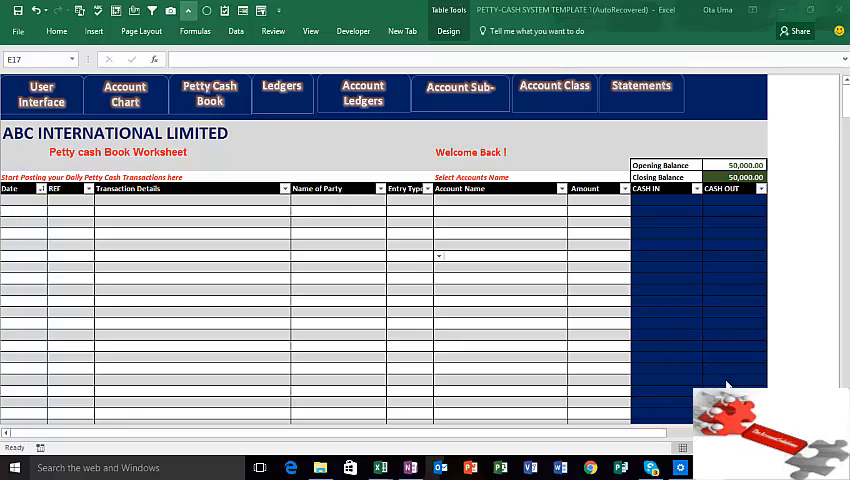
{"action": "mouse_move", "coordinate": [575, 255]}
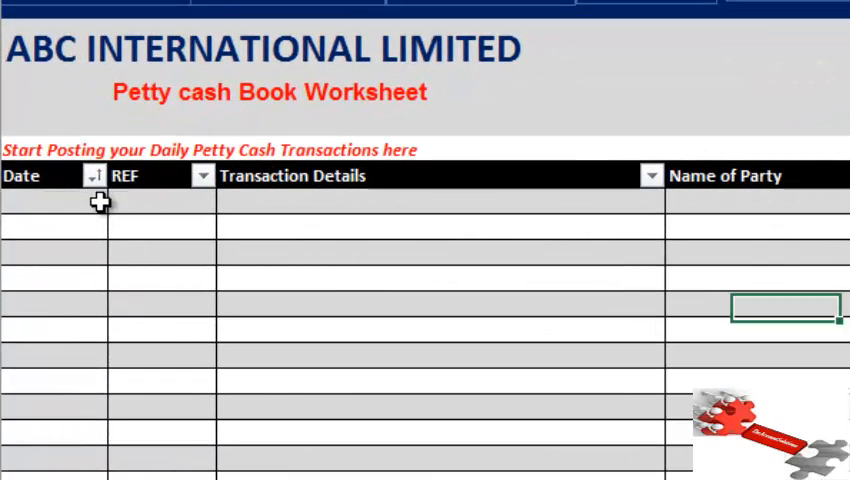
Step: Enter 1/1/2017 and the details 'Cash Received from Sales of Jelly' in row 1
{"action": "left_click", "coordinate": [55, 200]}
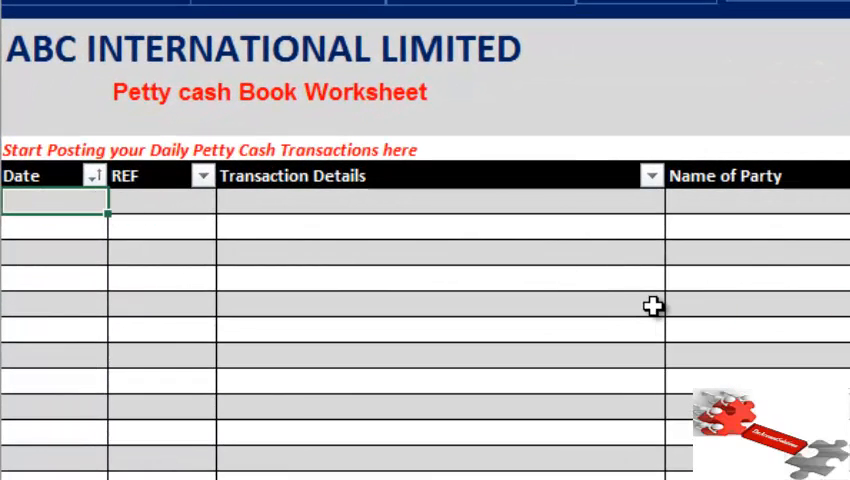
{"action": "type", "text": "1/"}
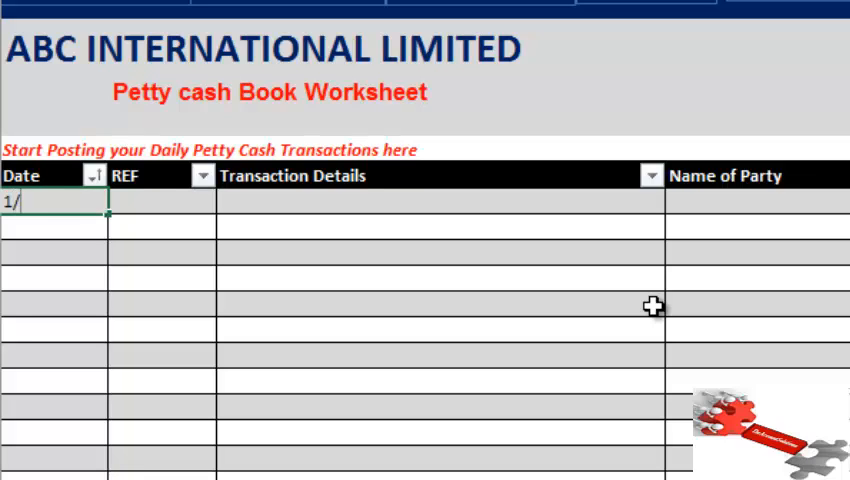
{"action": "type", "text": "1/2"}
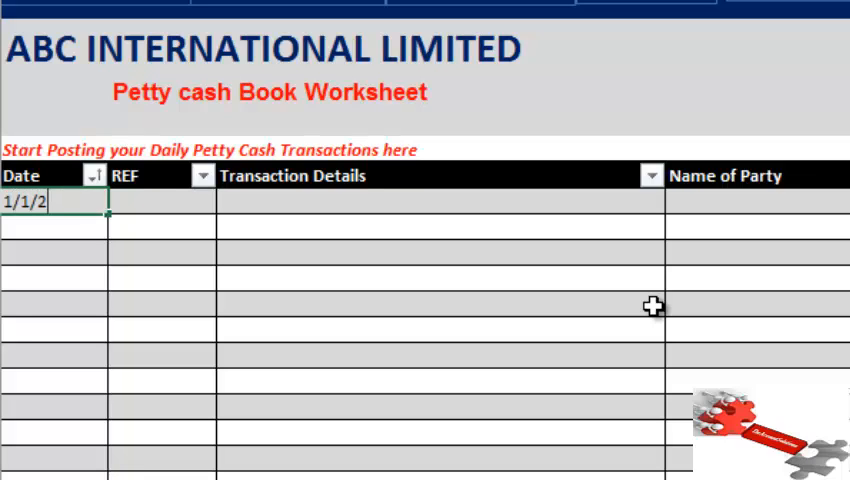
{"action": "type", "text": "017"}
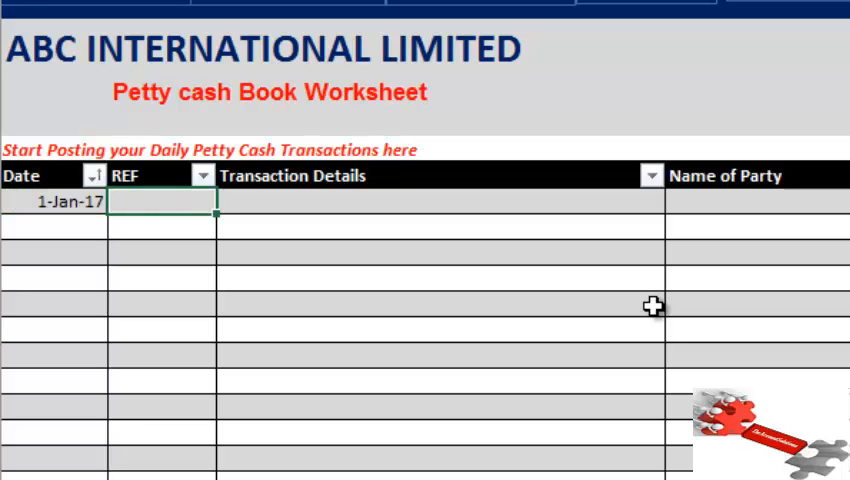
{"action": "left_click", "coordinate": [430, 201]}
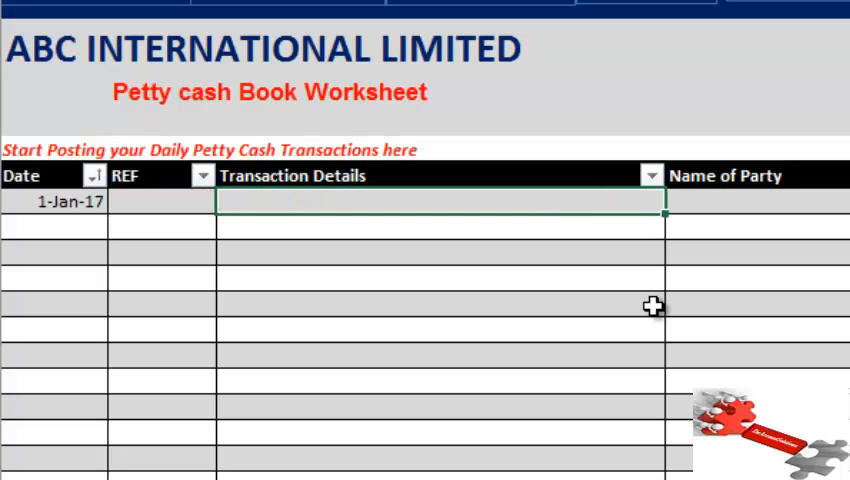
{"action": "type", "text": "Ca"}
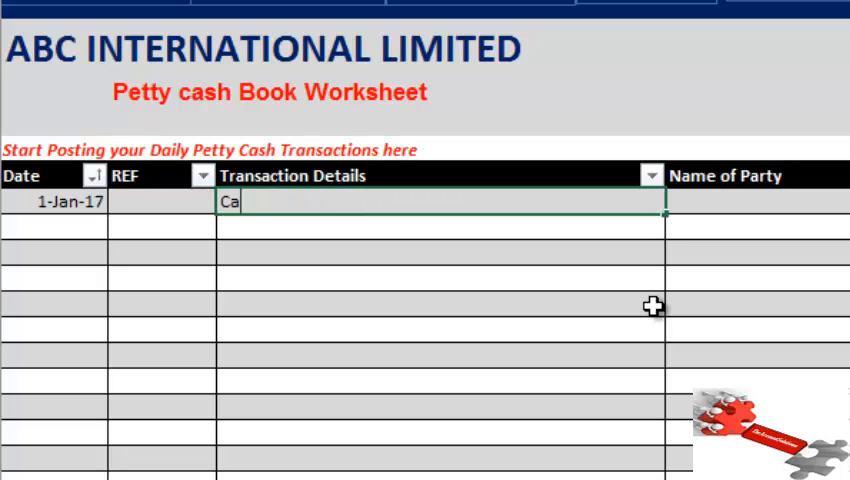
{"action": "type", "text": "sh Rece"}
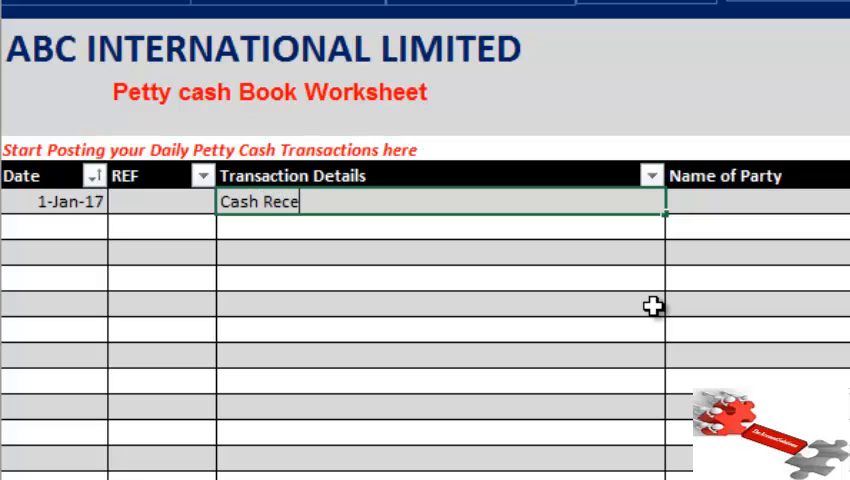
{"action": "type", "text": "ived from"}
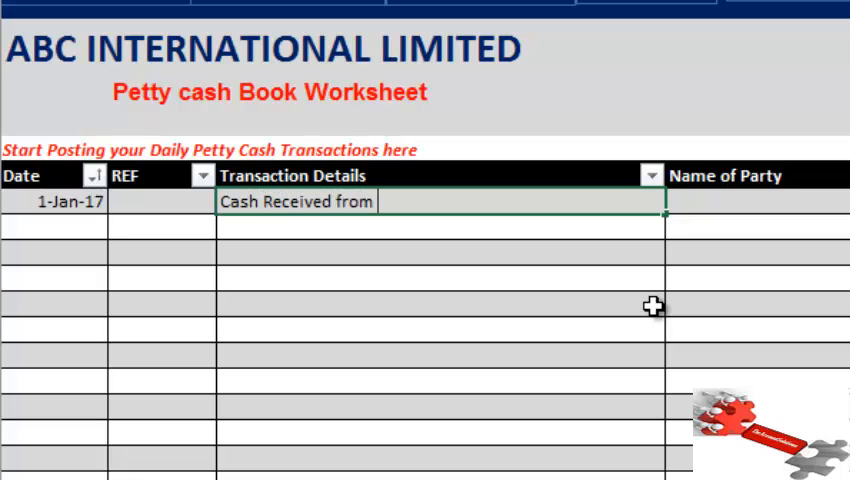
{"action": "type", "text": "Sales of Jelly"}
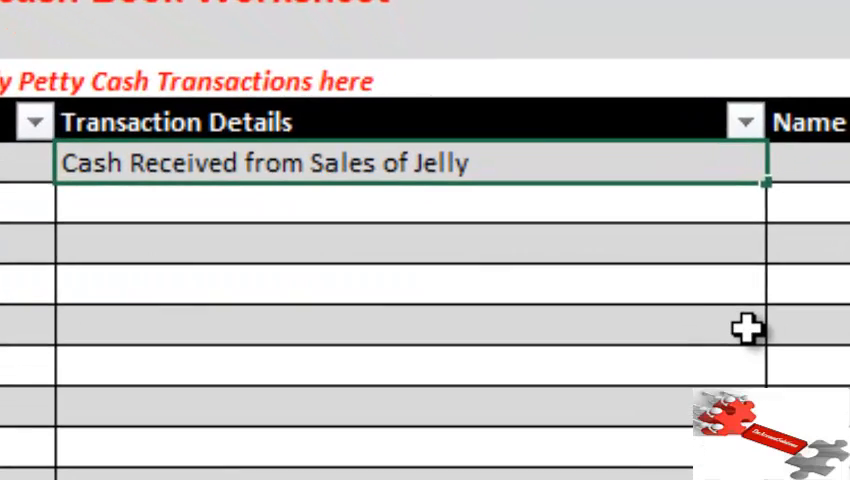
Step: Set party Customer, entry CASH IN to SALES, with amount 200000
{"action": "scroll", "scroll_direction": "right", "scroll_amount": 3}
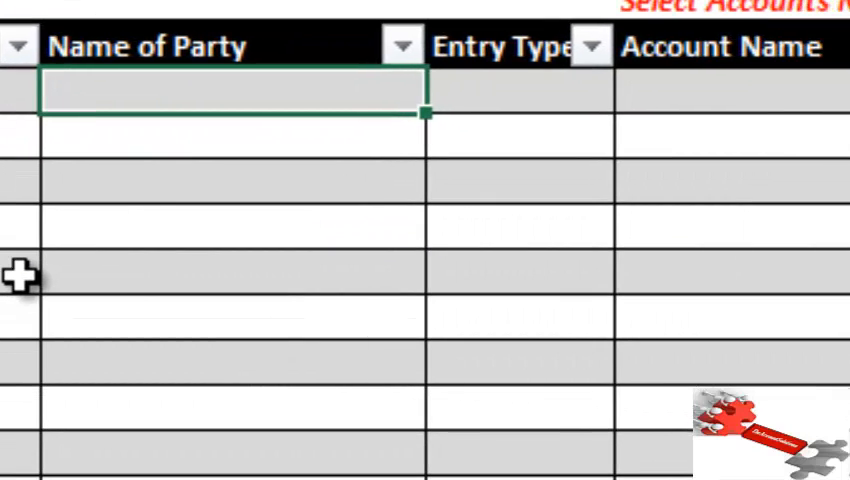
{"action": "type", "text": "Custom"}
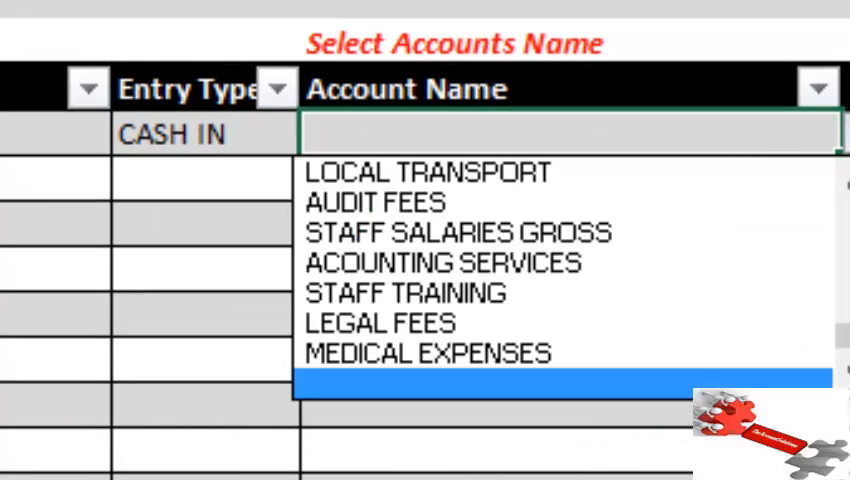
{"action": "scroll", "scroll_direction": "up", "scroll_amount": 3}
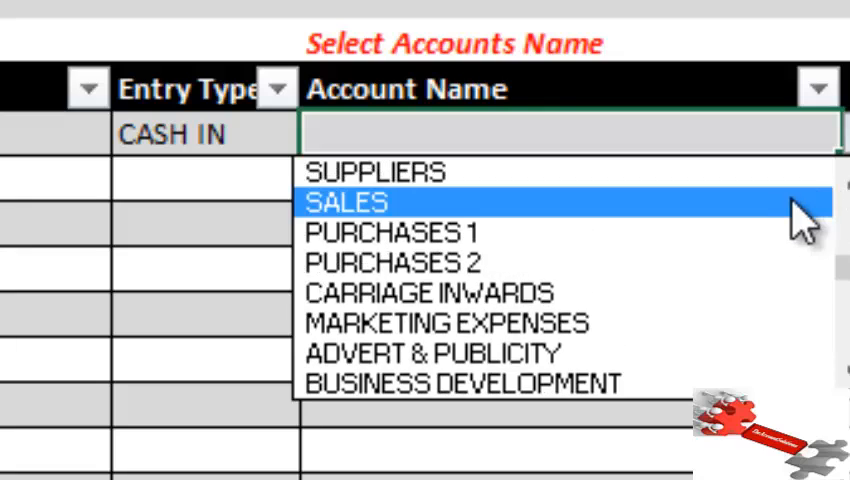
{"action": "left_click", "coordinate": [345, 201]}
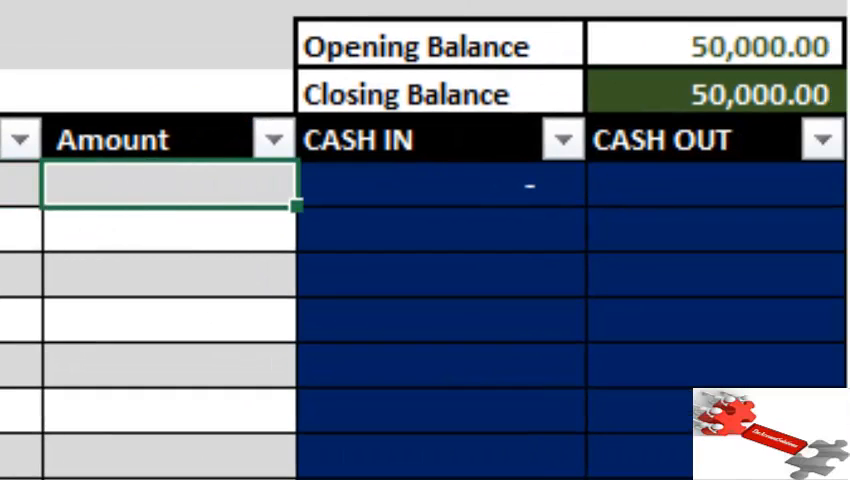
{"action": "type", "text": "200000"}
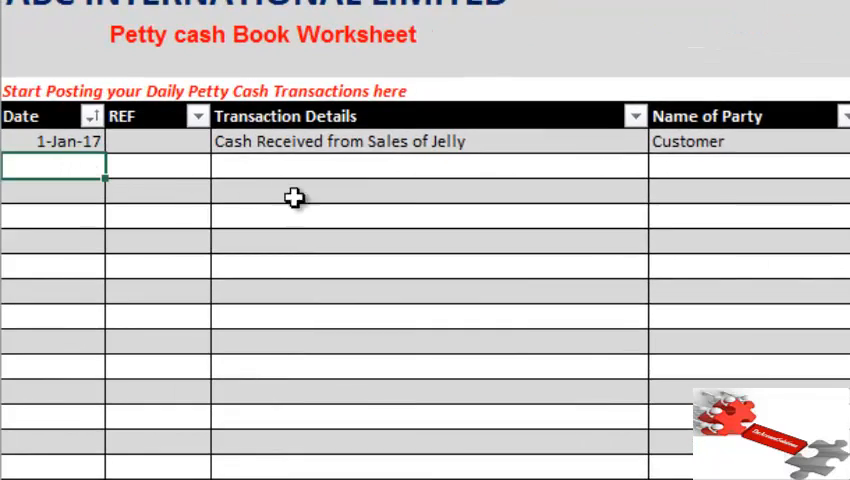
Step: Enter 1/2/2017, 'Payment for Office Stationery' and party Tele Computers in row 2
{"action": "type", "text": "1/"}
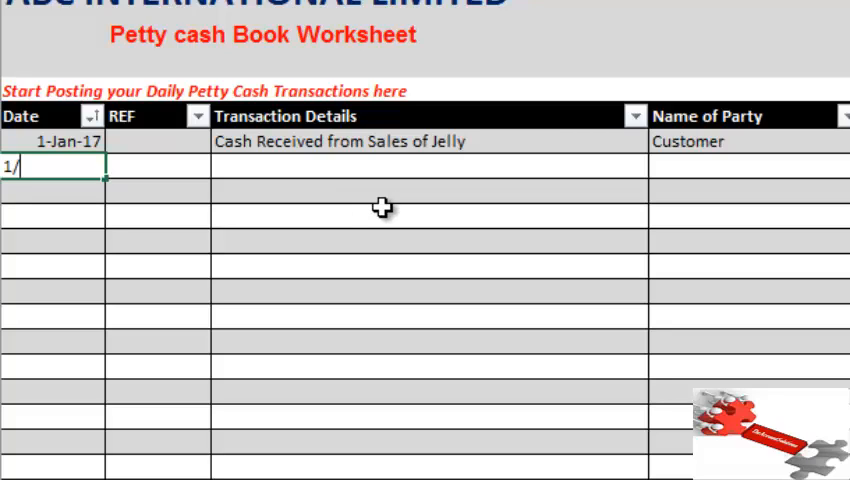
{"action": "type", "text": "2/2017"}
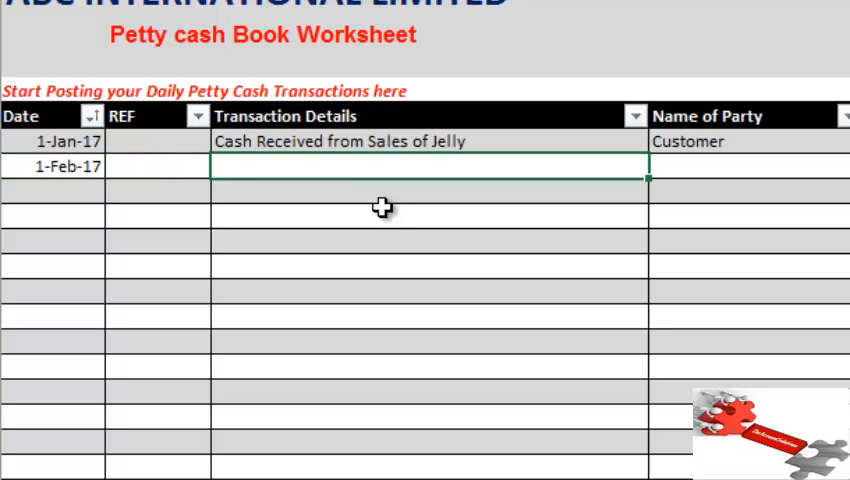
{"action": "type", "text": "Payment"}
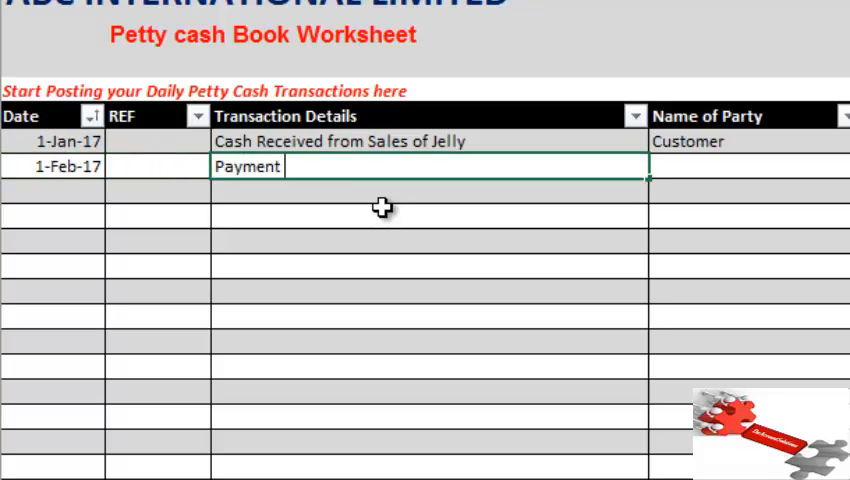
{"action": "type", "text": "for Off"}
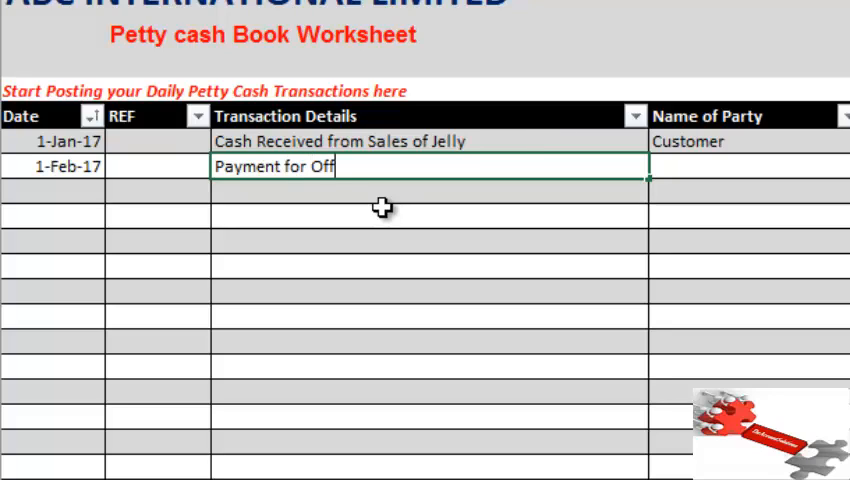
{"action": "type", "text": "ice Stat"}
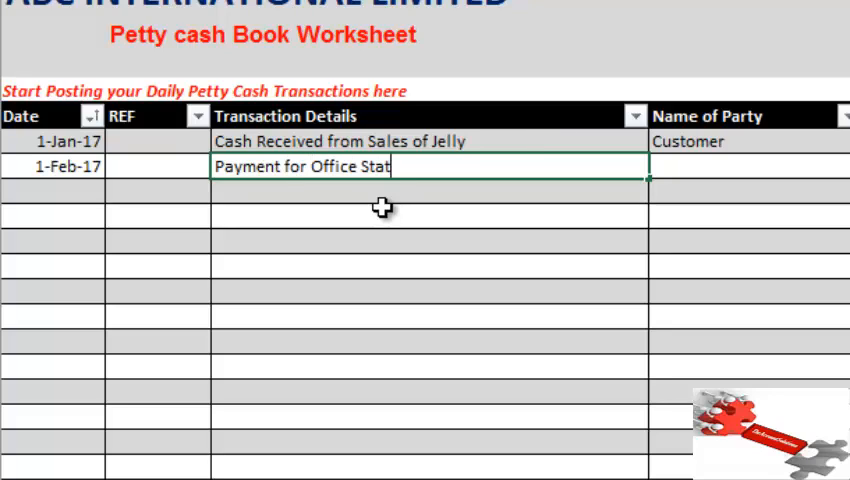
{"action": "type", "text": "ionery"}
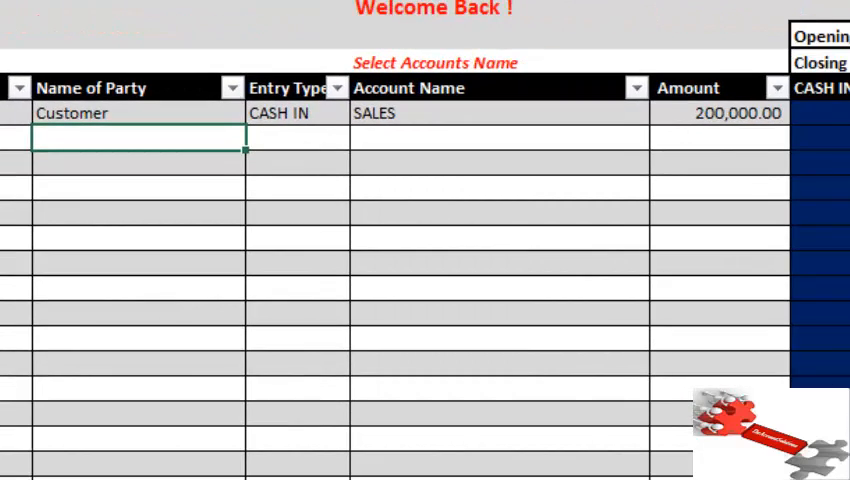
{"action": "type", "text": "Tele Computers"}
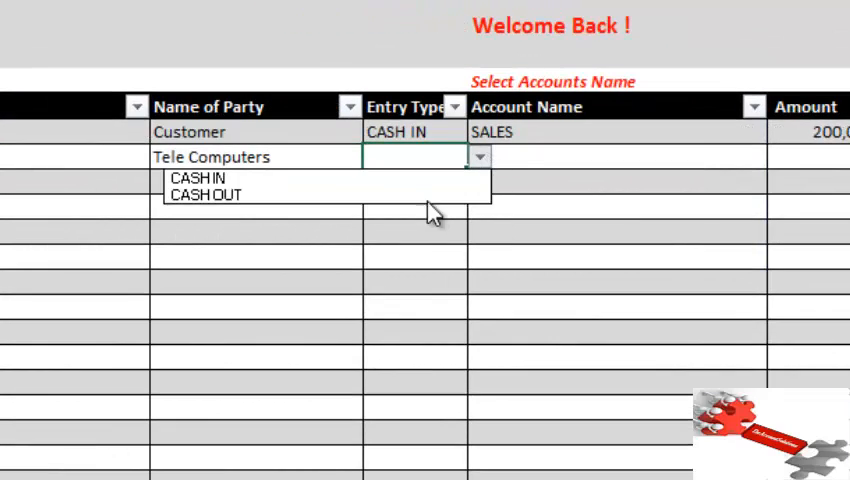
Step: Mark it CASH OUT to PRINTING & STATIONERIES with amount 5000
{"action": "left_click", "coordinate": [205, 194]}
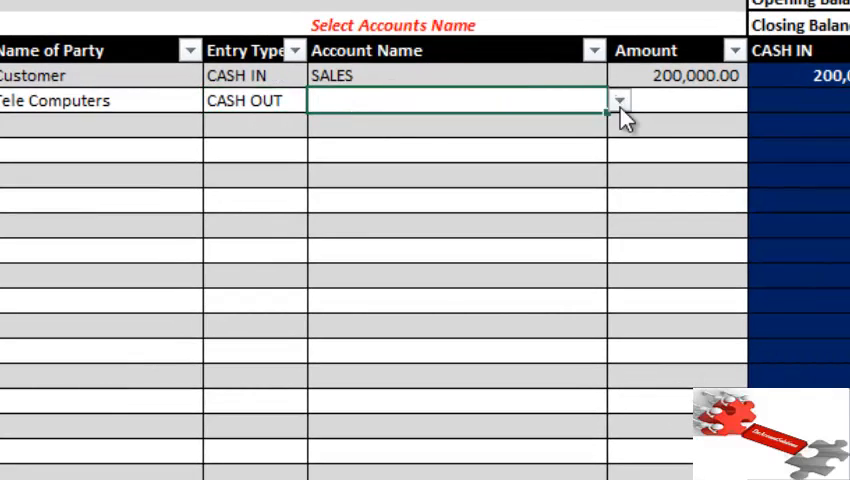
{"action": "left_click", "coordinate": [619, 100]}
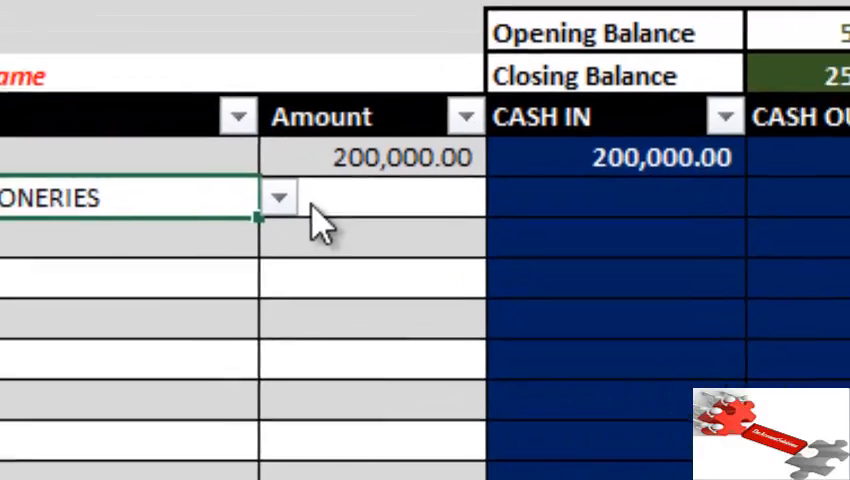
{"action": "type", "text": "5"}
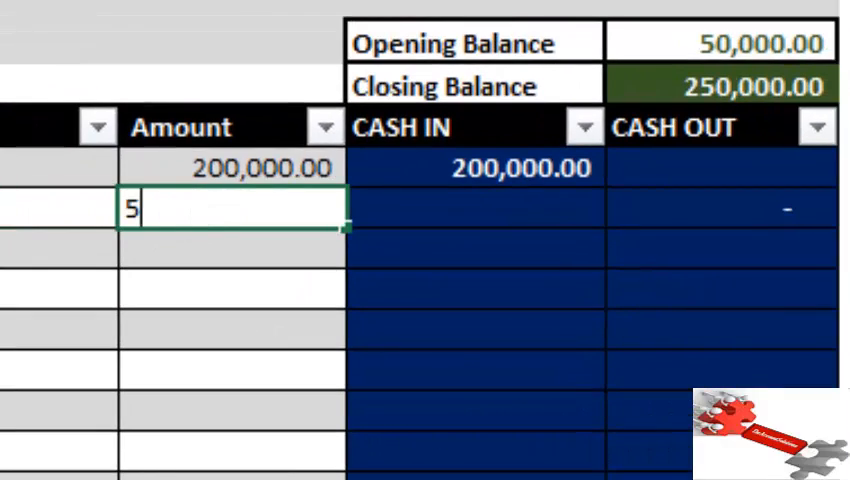
{"action": "key", "text": "Return"}
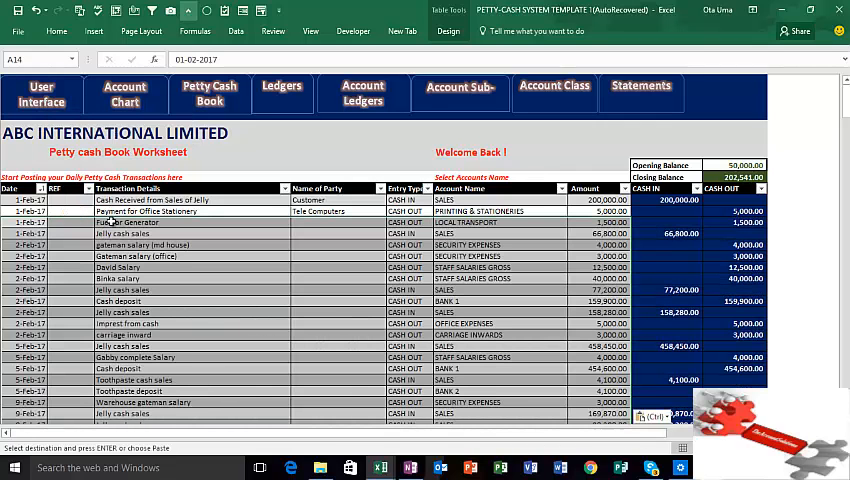
{"action": "scroll", "scroll_direction": "down", "scroll_amount": 3}
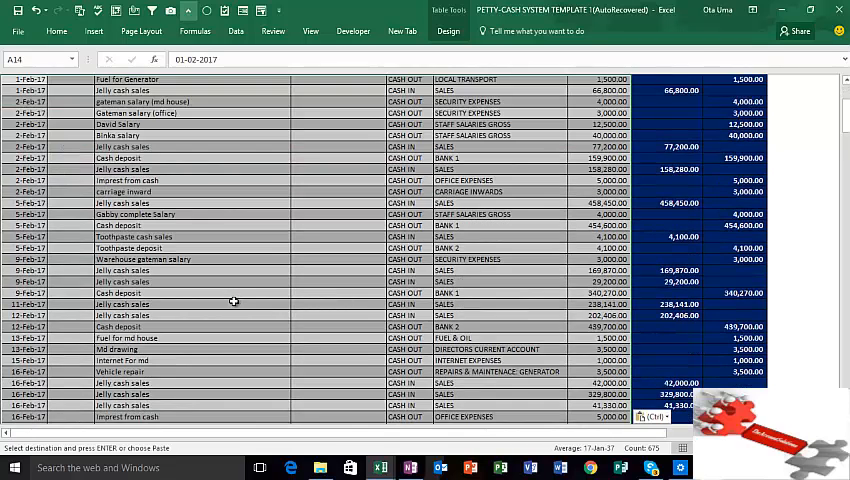
{"action": "scroll", "scroll_direction": "down", "scroll_amount": 3}
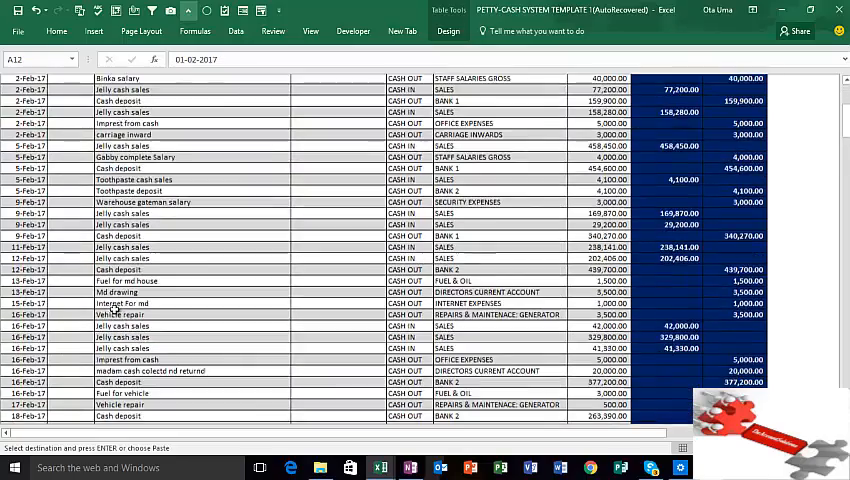
{"action": "scroll", "scroll_direction": "down", "scroll_amount": 3}
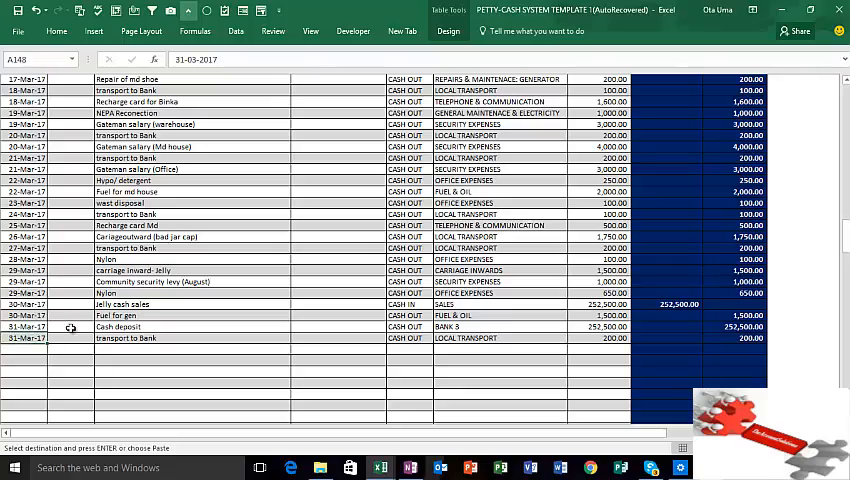
{"action": "scroll", "scroll_direction": "up", "scroll_amount": 3}
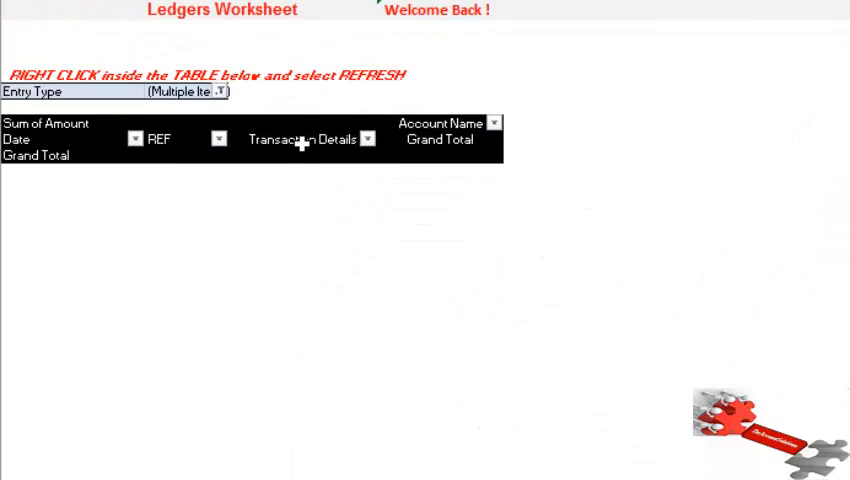
Step: Refresh the ledger pivot table from its right-click menu
{"action": "right_click", "coordinate": [300, 139]}
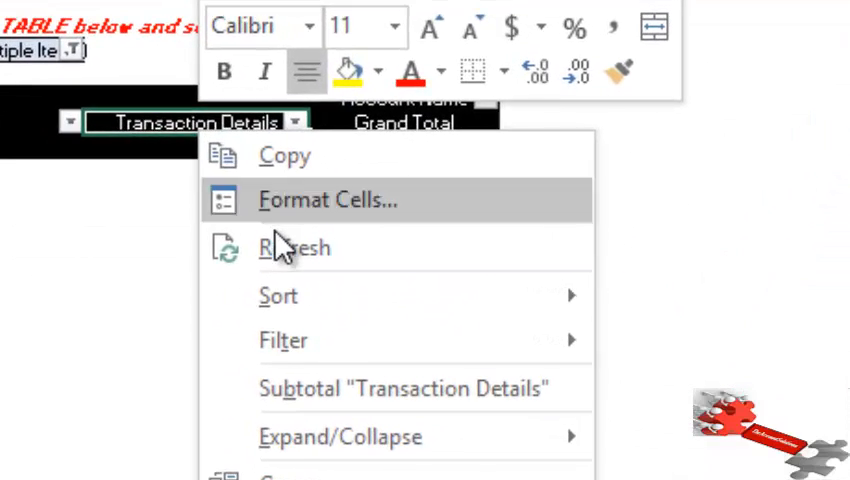
{"action": "left_click", "coordinate": [294, 247]}
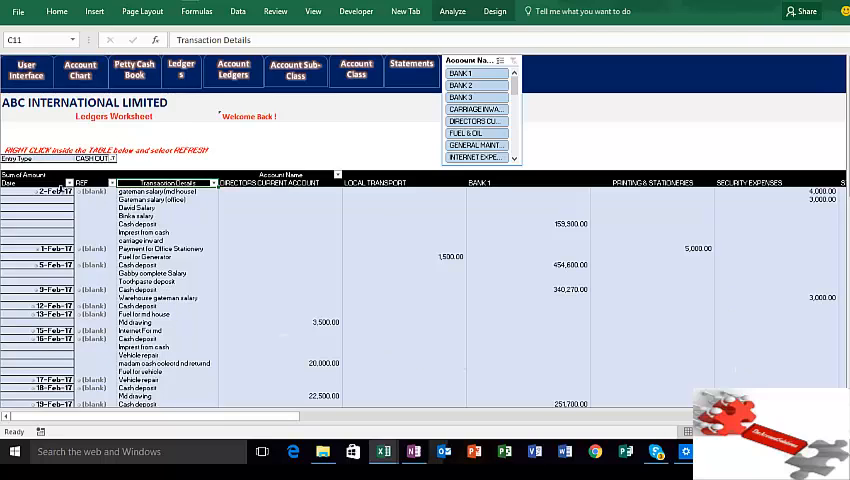
{"action": "left_click", "coordinate": [27, 184]}
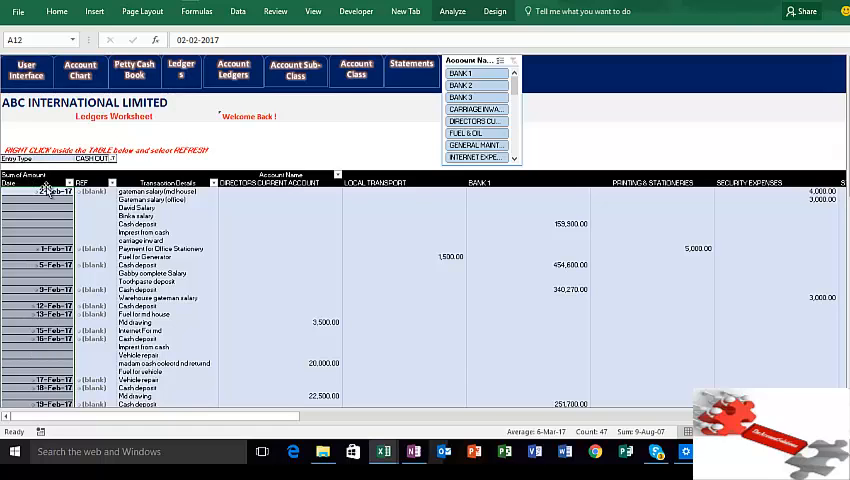
{"action": "left_click", "coordinate": [90, 190]}
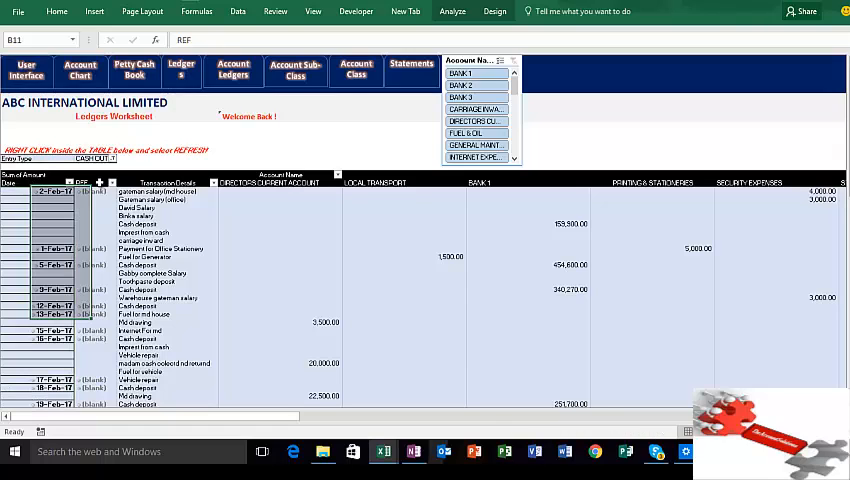
{"action": "left_click", "coordinate": [140, 182]}
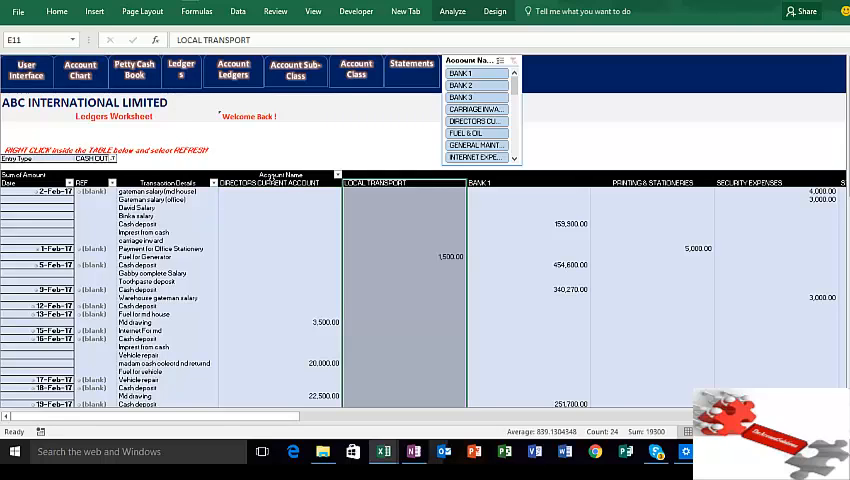
{"action": "mouse_move", "coordinate": [478, 182]}
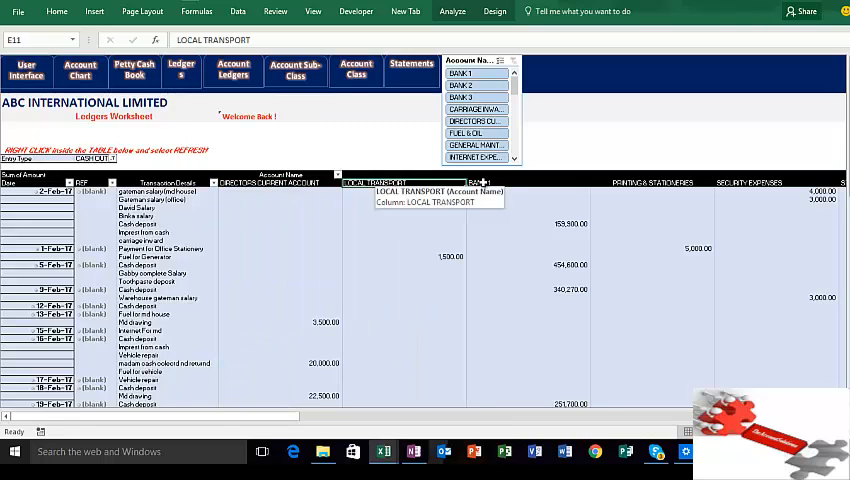
{"action": "left_click", "coordinate": [528, 182]}
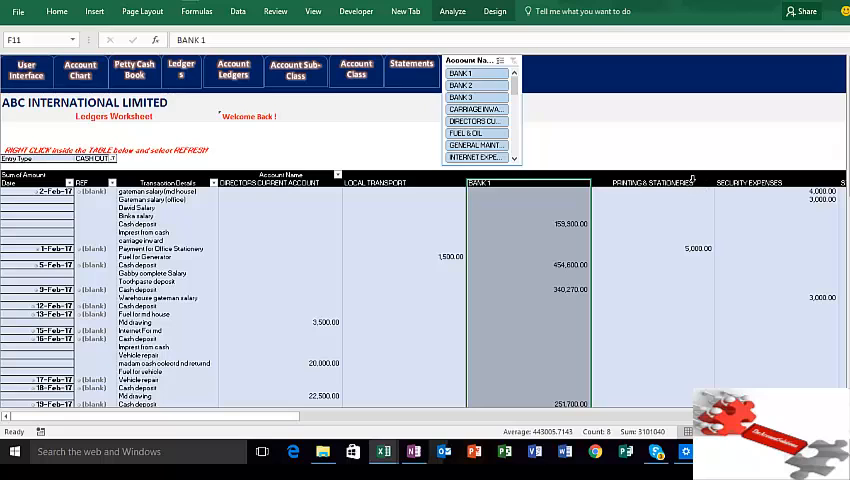
{"action": "left_click", "coordinate": [775, 182]}
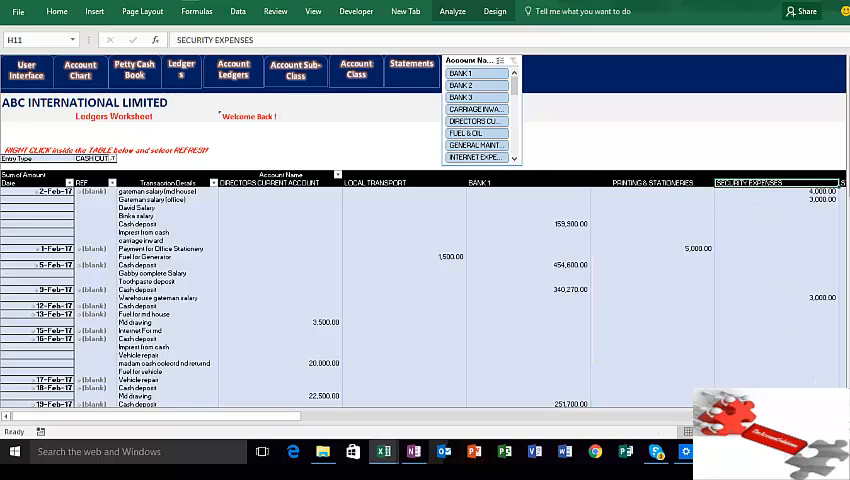
{"action": "scroll", "scroll_direction": "right", "scroll_amount": 3}
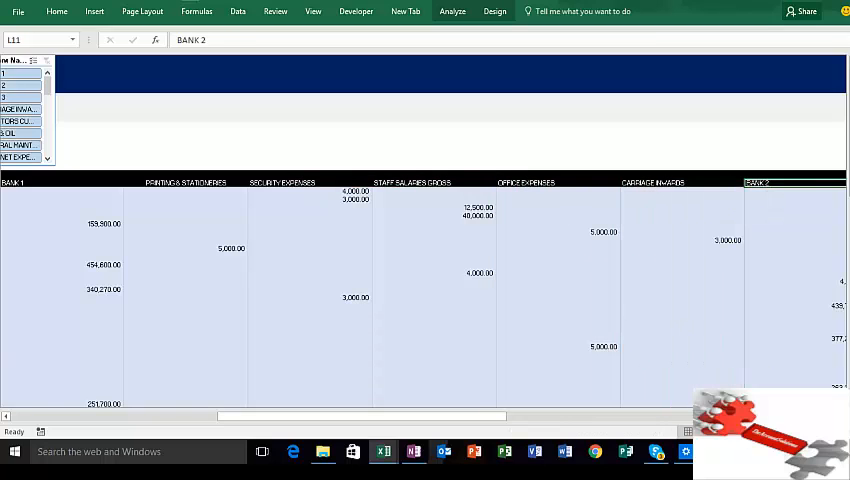
{"action": "scroll", "scroll_direction": "right", "scroll_amount": 3}
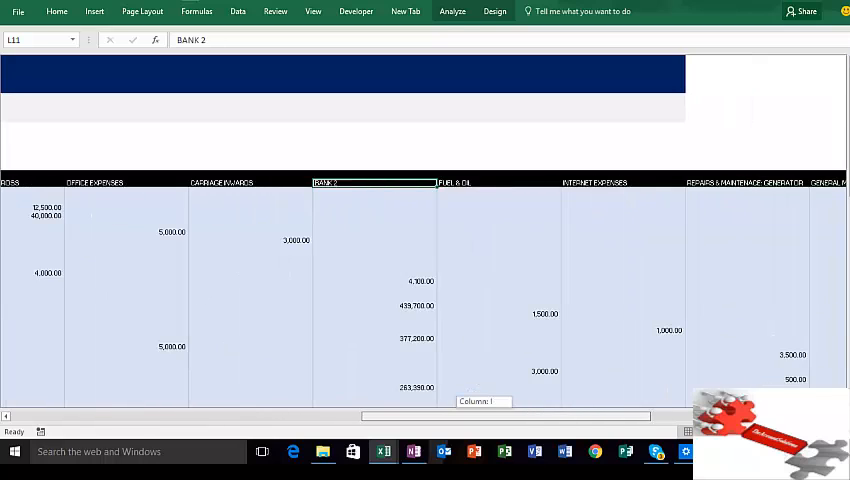
{"action": "scroll", "scroll_direction": "right", "scroll_amount": 3}
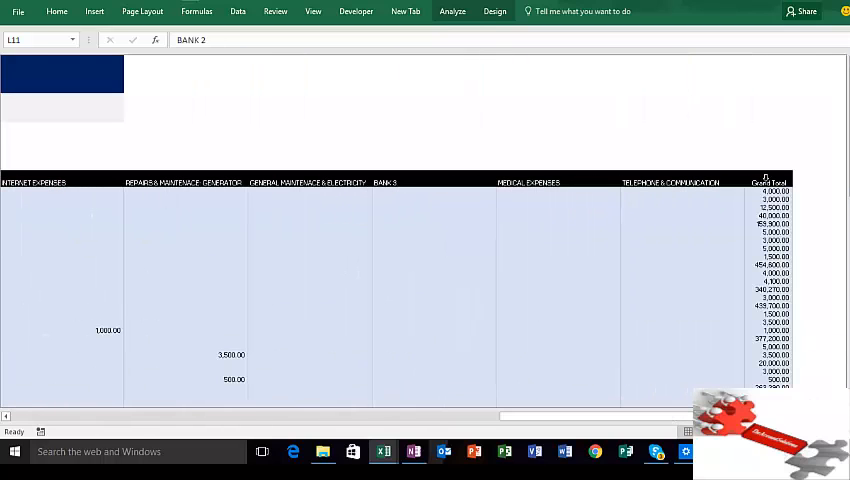
{"action": "left_click", "coordinate": [768, 183]}
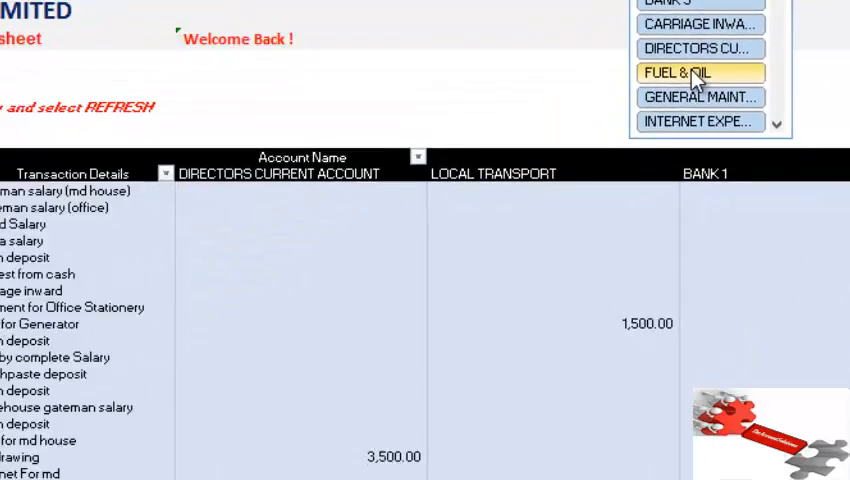
{"action": "left_click", "coordinate": [698, 72]}
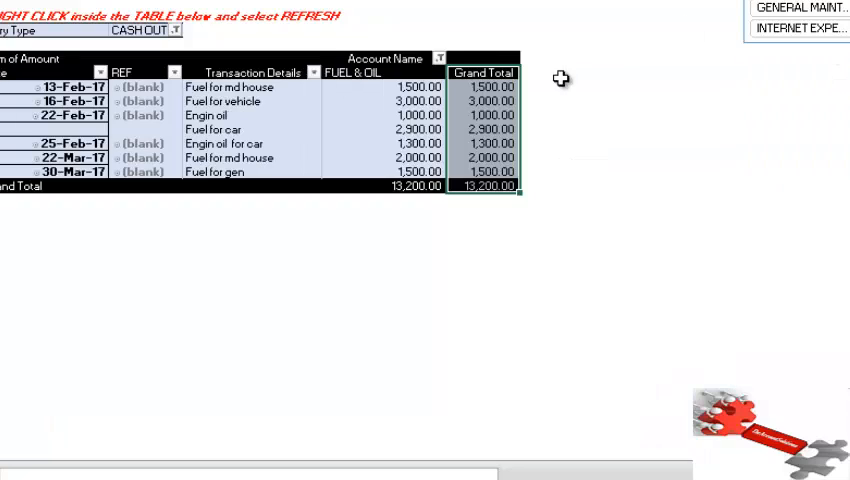
{"action": "mouse_move", "coordinate": [88, 120]}
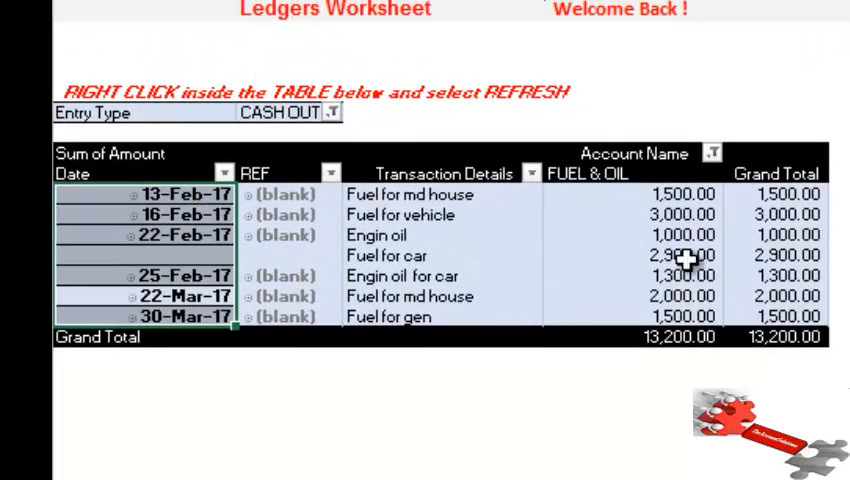
{"action": "mouse_move", "coordinate": [665, 278]}
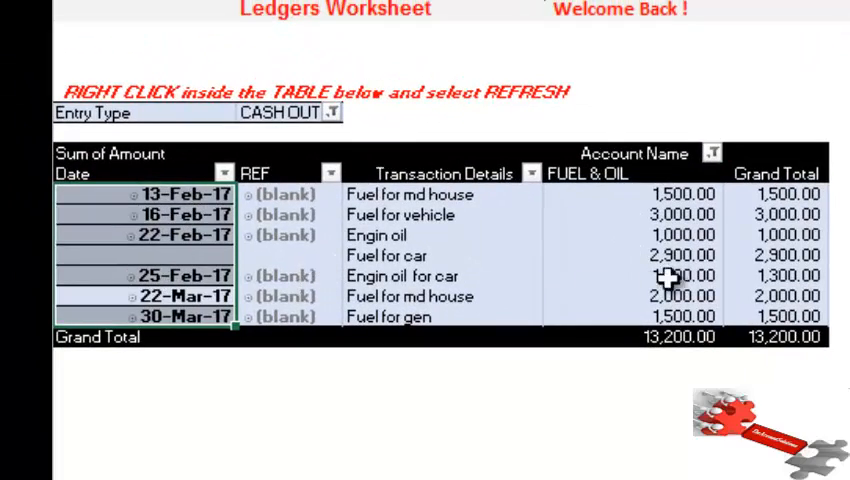
{"action": "left_click", "coordinate": [711, 153]}
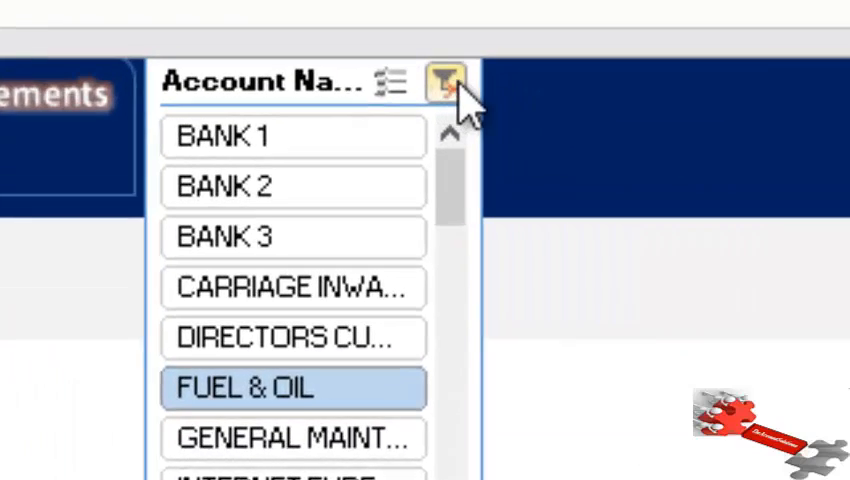
{"action": "mouse_move", "coordinate": [443, 82]}
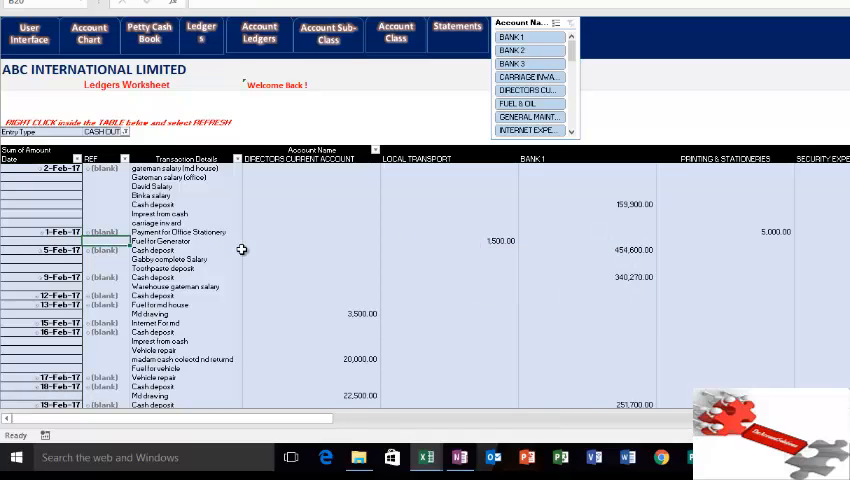
{"action": "mouse_move", "coordinate": [241, 250]}
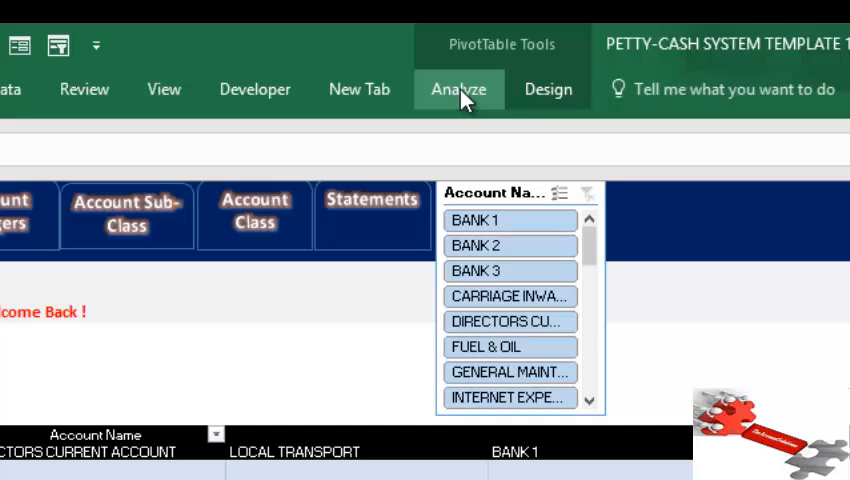
Step: Insert a Month slicer on the ledger pivot and filter it to March
{"action": "left_click", "coordinate": [459, 89]}
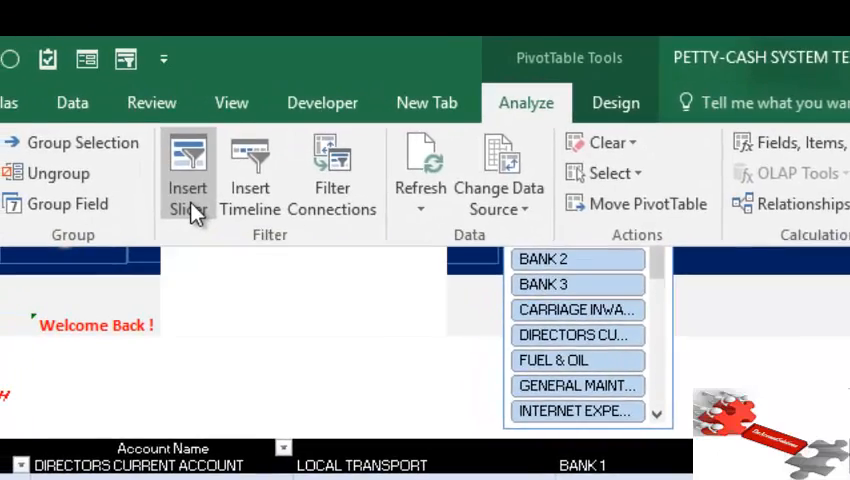
{"action": "left_click", "coordinate": [188, 180]}
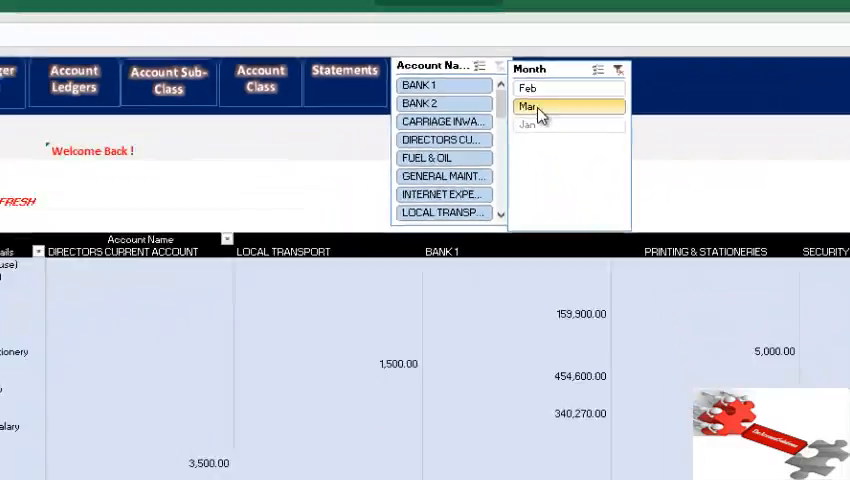
{"action": "left_click", "coordinate": [529, 107]}
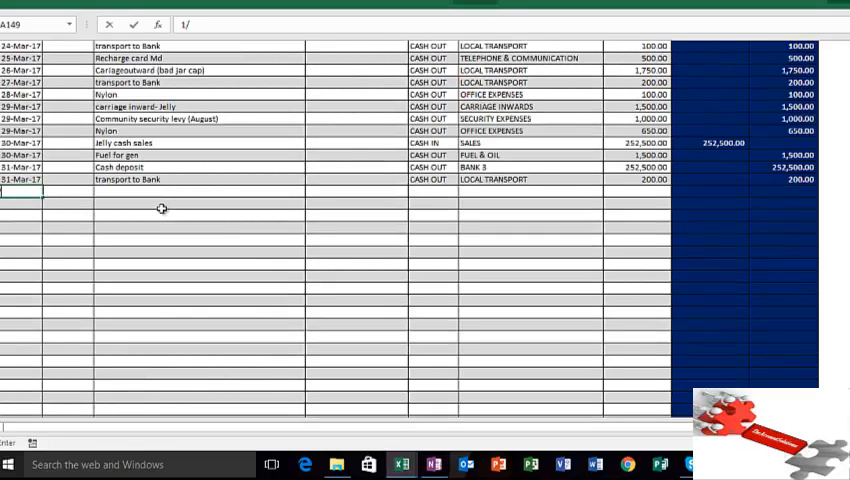
Step: Enter a 1/4/2017 row 'Staff Welfare to ID' marked CASH OUT
{"action": "type", "text": "1/4/2017"}
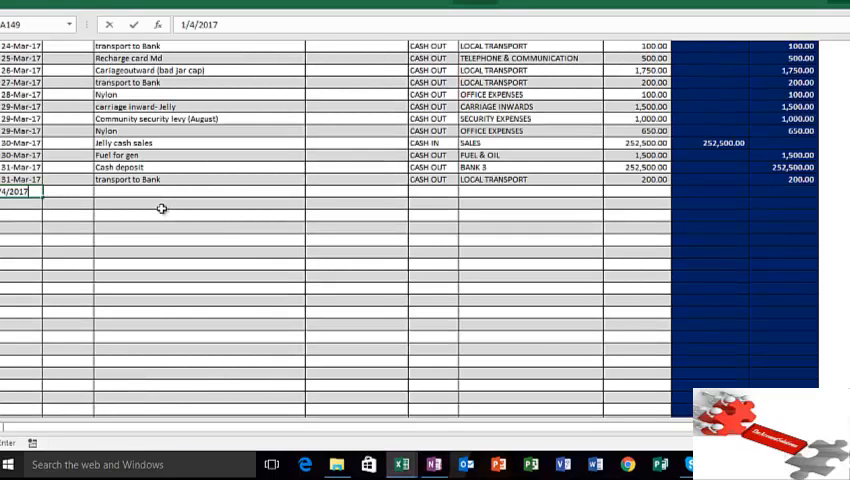
{"action": "key", "text": "Return"}
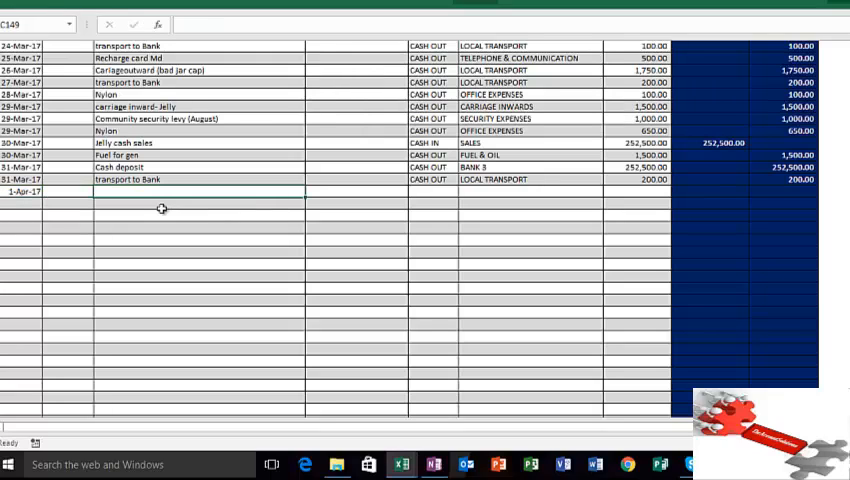
{"action": "type", "text": "Staff We"}
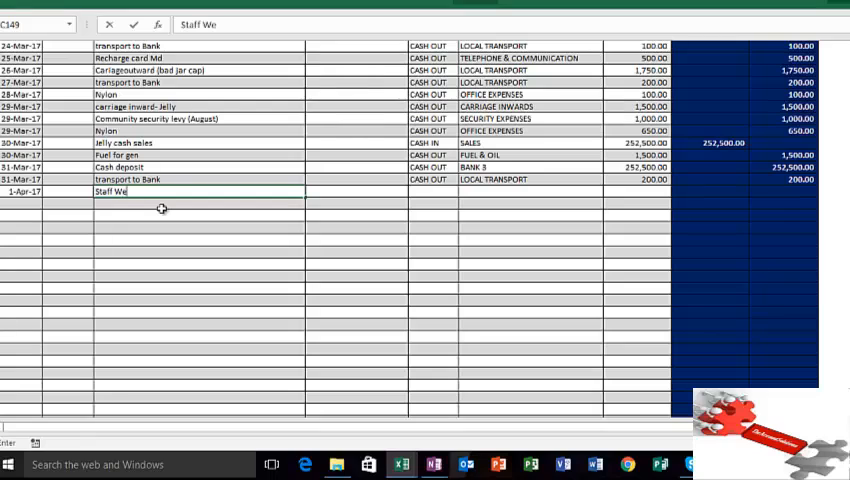
{"action": "type", "text": "lfare to"}
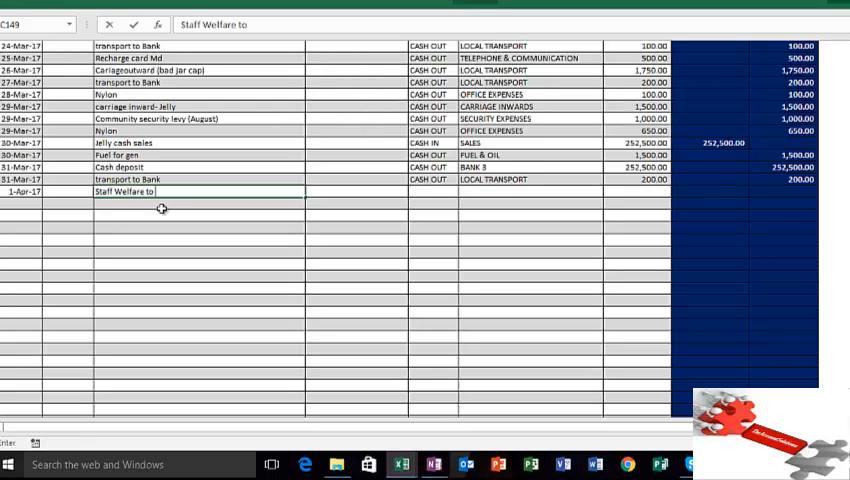
{"action": "type", "text": "ID"}
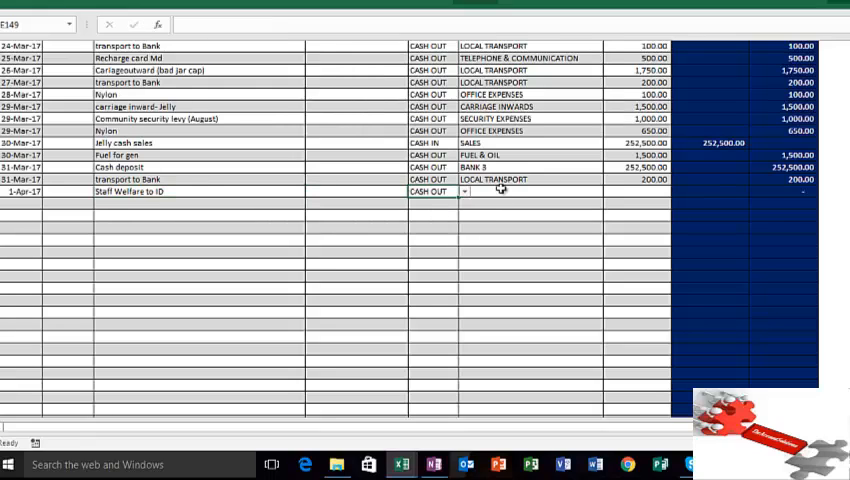
{"action": "left_click", "coordinate": [608, 191]}
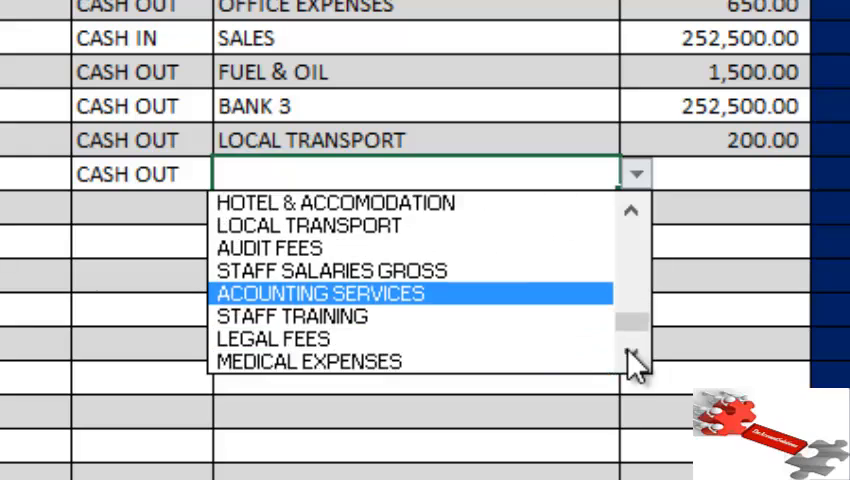
{"action": "left_click", "coordinate": [632, 210]}
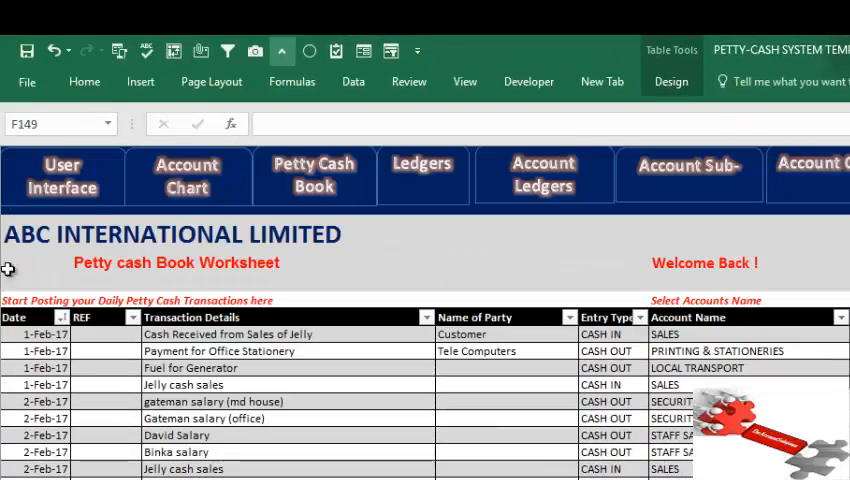
Step: Add STAFF WELFARE as a new account under MEDICAL EXPENSES in the account chart
{"action": "left_click", "coordinate": [186, 175]}
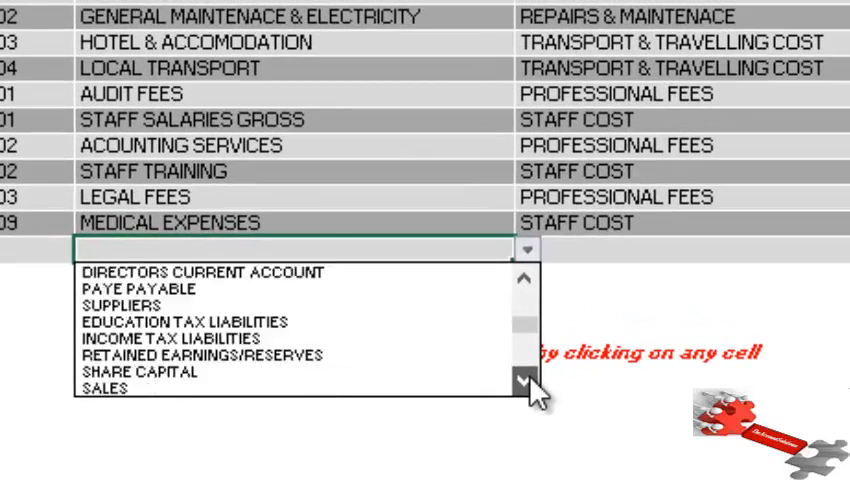
{"action": "scroll", "scroll_direction": "down", "scroll_amount": 3}
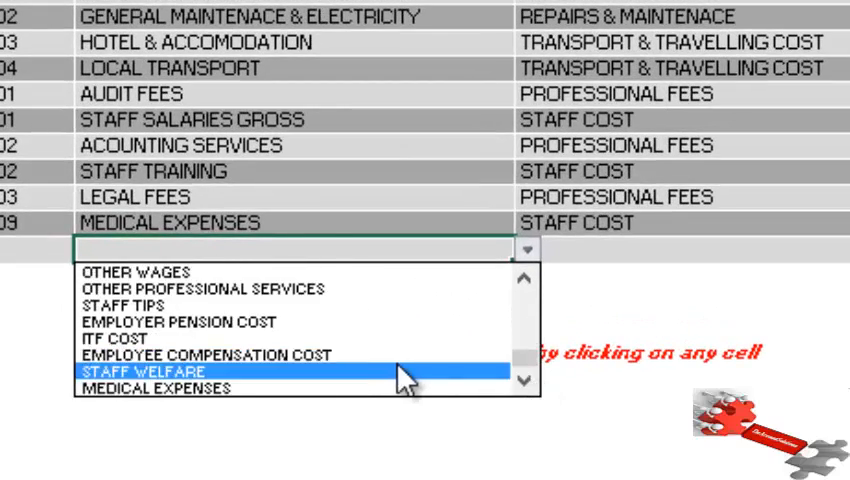
{"action": "left_click", "coordinate": [144, 371]}
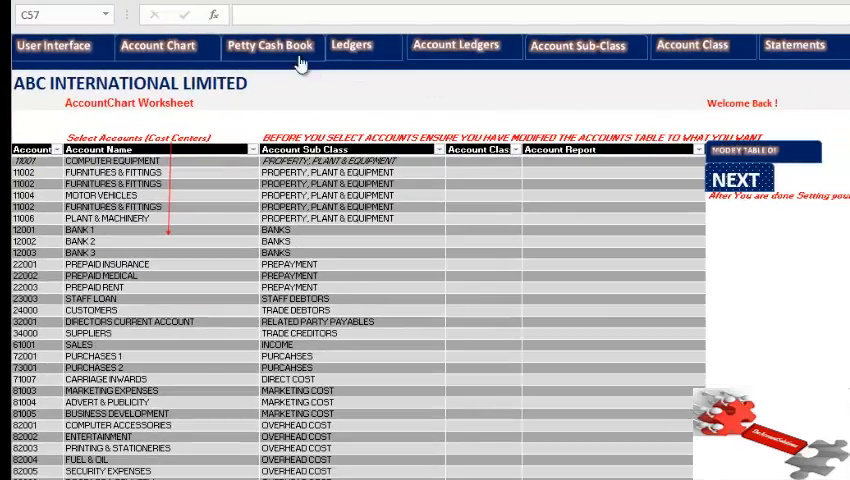
Step: Assign STAFF WELFARE to the April entry in the petty cash book and confirm its amount
{"action": "left_click", "coordinate": [269, 46]}
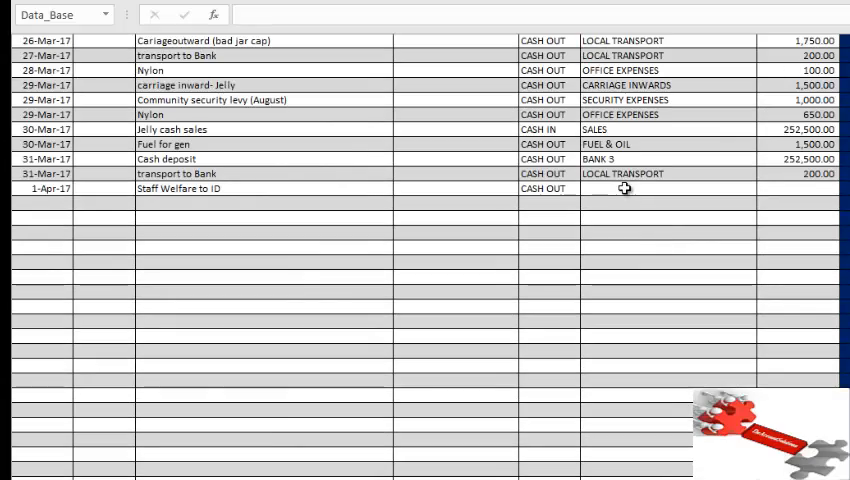
{"action": "left_click", "coordinate": [757, 188]}
{"action": "type", "text": "1"}
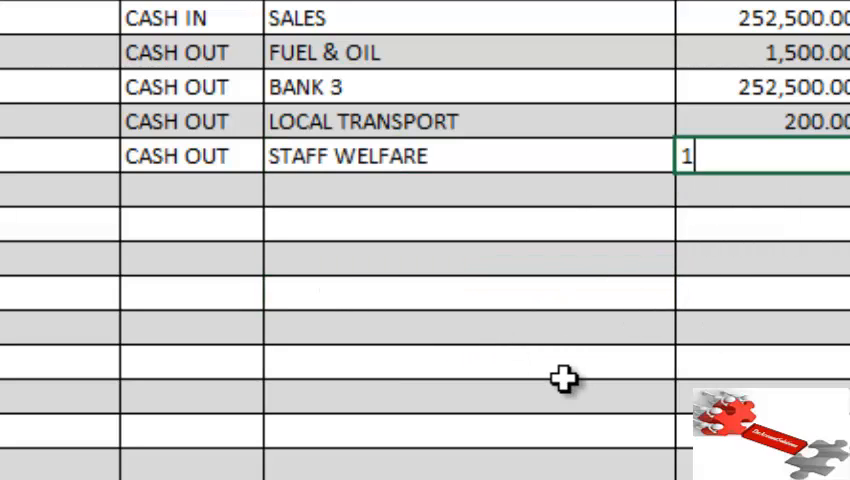
{"action": "key", "text": "Return"}
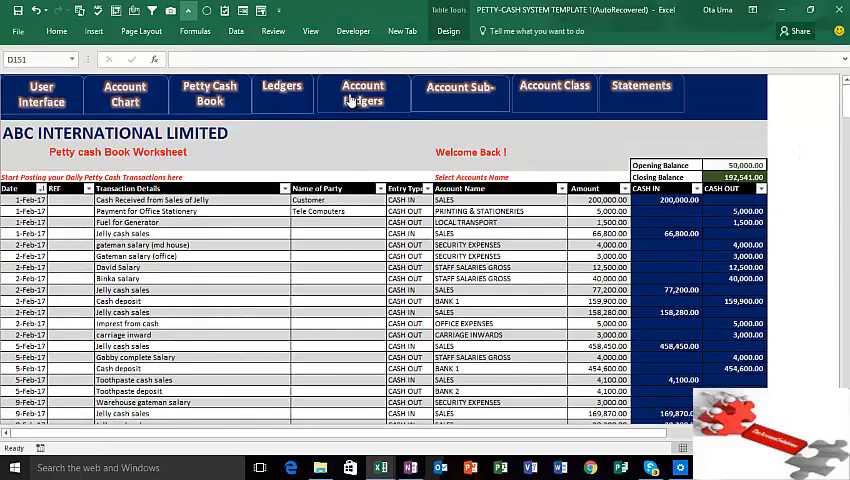
Step: Check the Ledgers pivot for the 1-Apr-17 entry and April in the Month slicer
{"action": "left_click", "coordinate": [281, 90]}
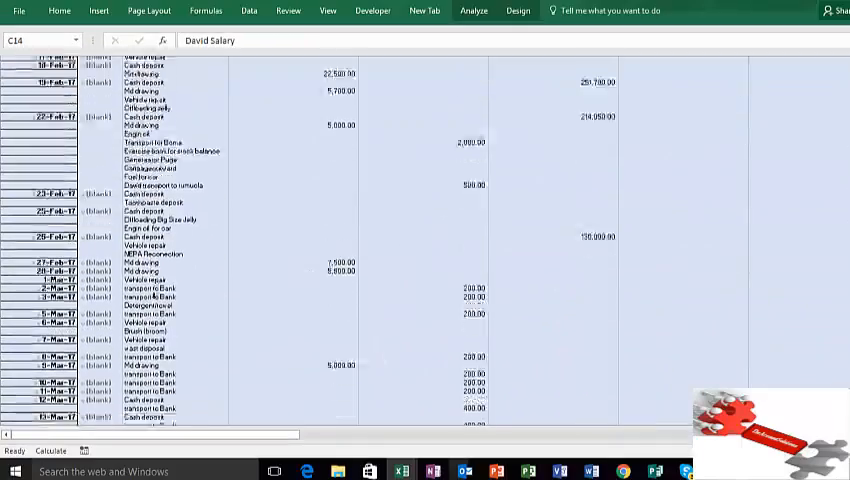
{"action": "scroll", "scroll_direction": "down", "scroll_amount": 3}
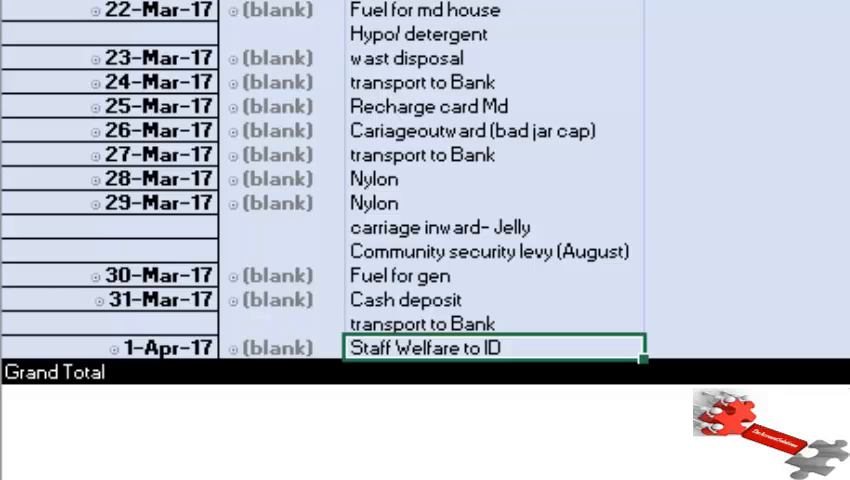
{"action": "scroll", "scroll_direction": "up", "scroll_amount": 3}
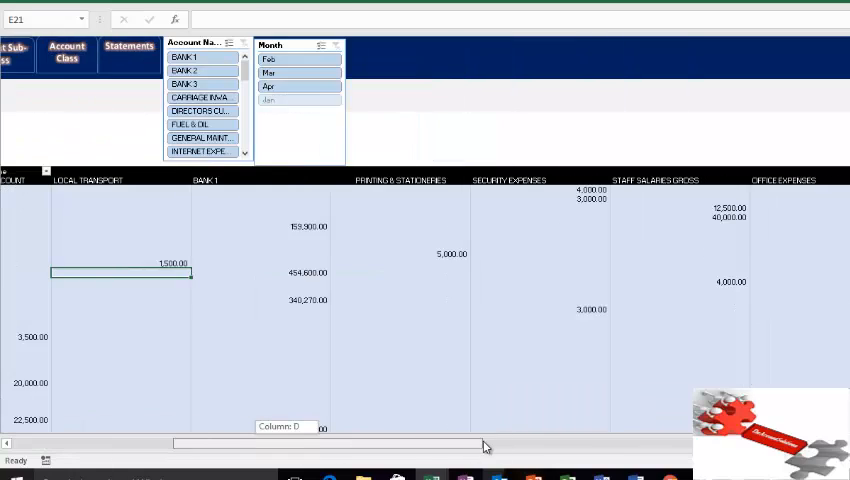
{"action": "scroll", "scroll_direction": "right", "scroll_amount": 3}
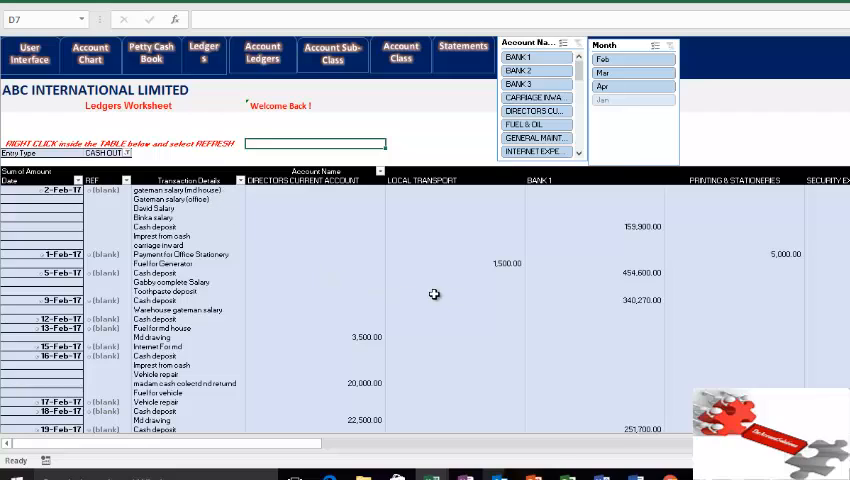
{"action": "mouse_move", "coordinate": [303, 310]}
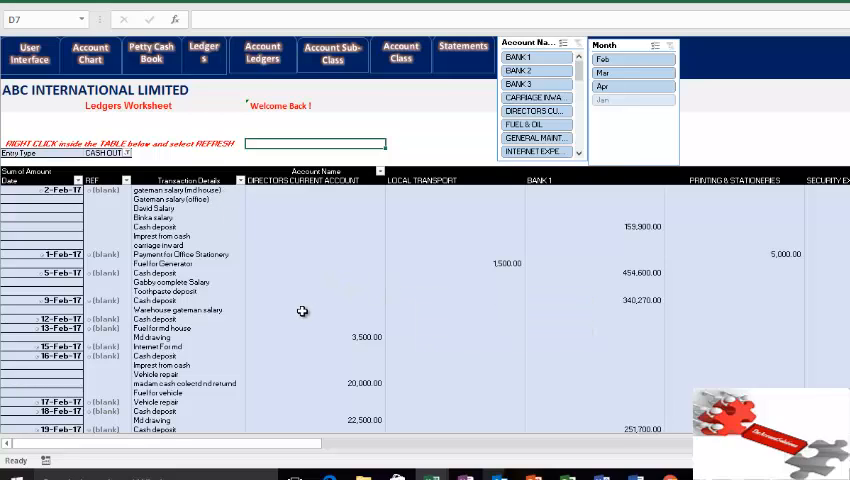
{"action": "mouse_move", "coordinate": [295, 302]}
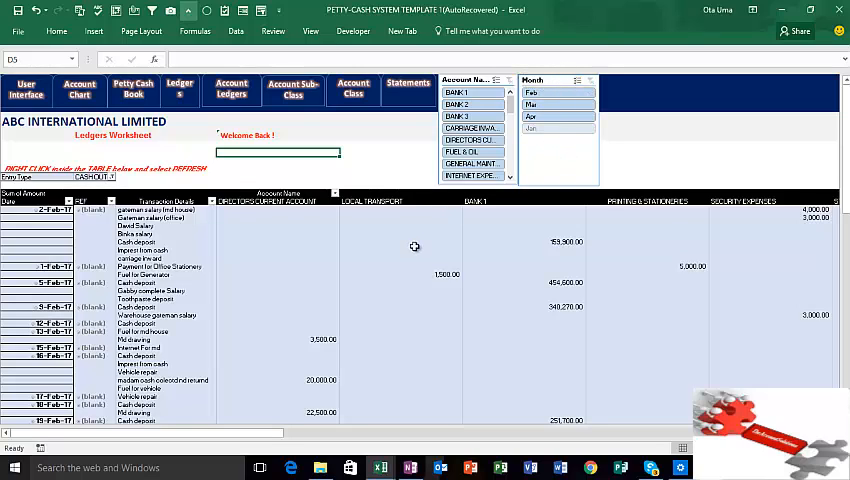
{"action": "left_click", "coordinate": [400, 249]}
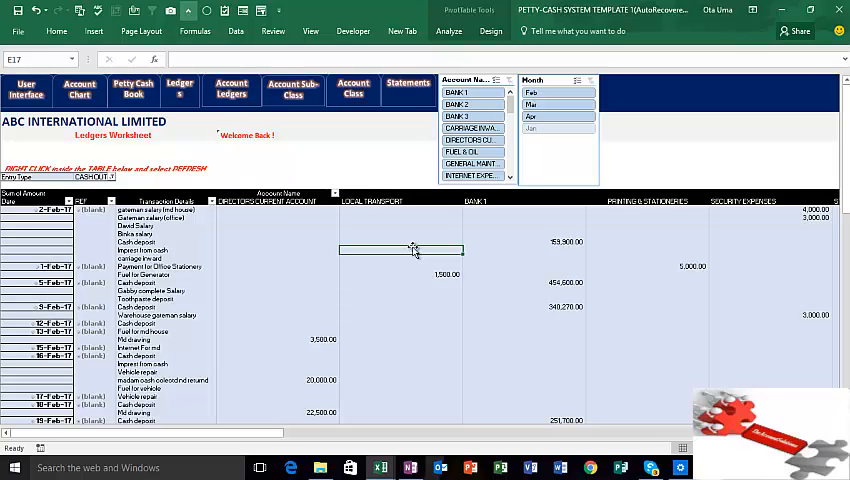
{"action": "mouse_move", "coordinate": [440, 274]}
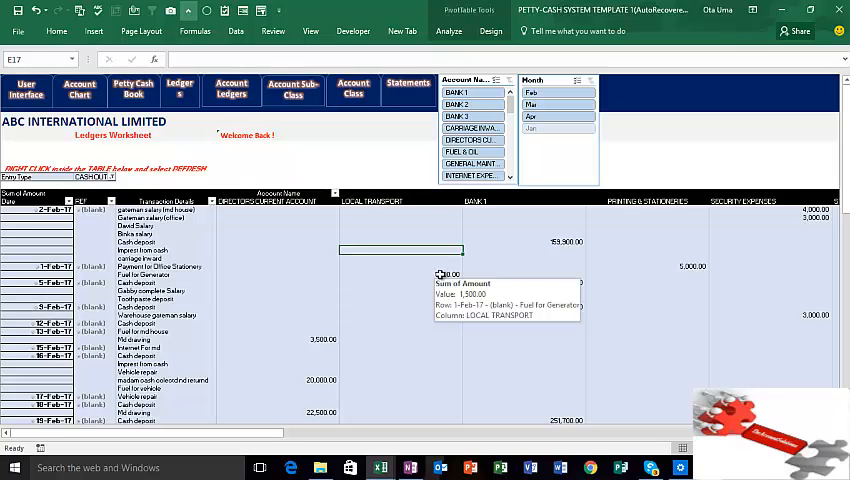